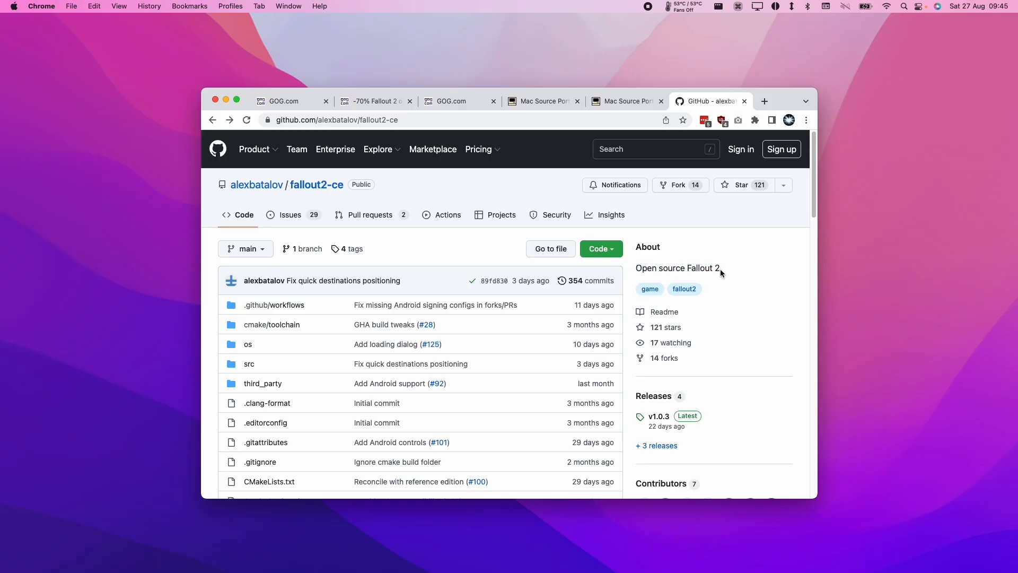
{"action": "mouse_move", "coordinate": [814, 214]}
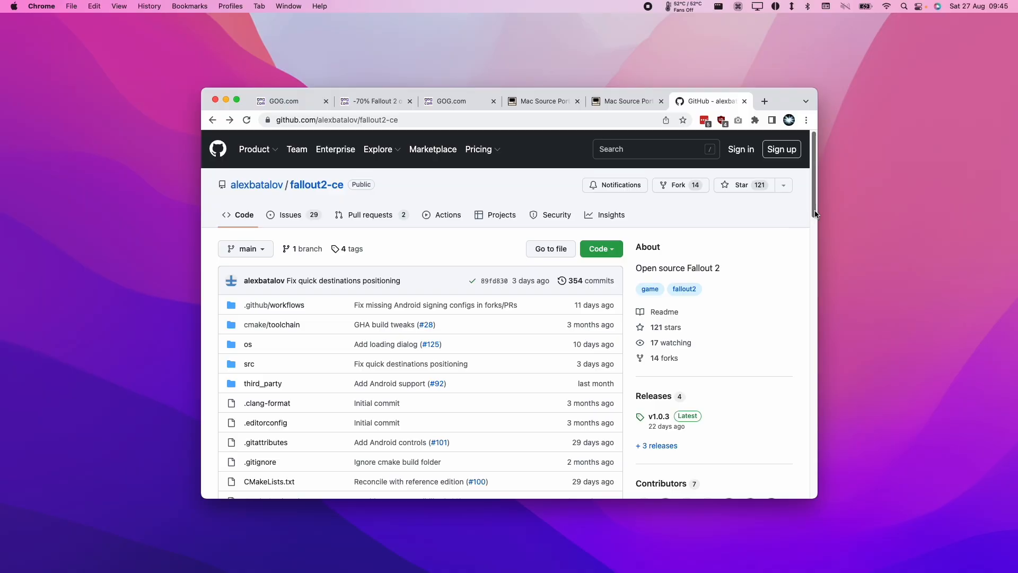
{"action": "mouse_move", "coordinate": [467, 311]}
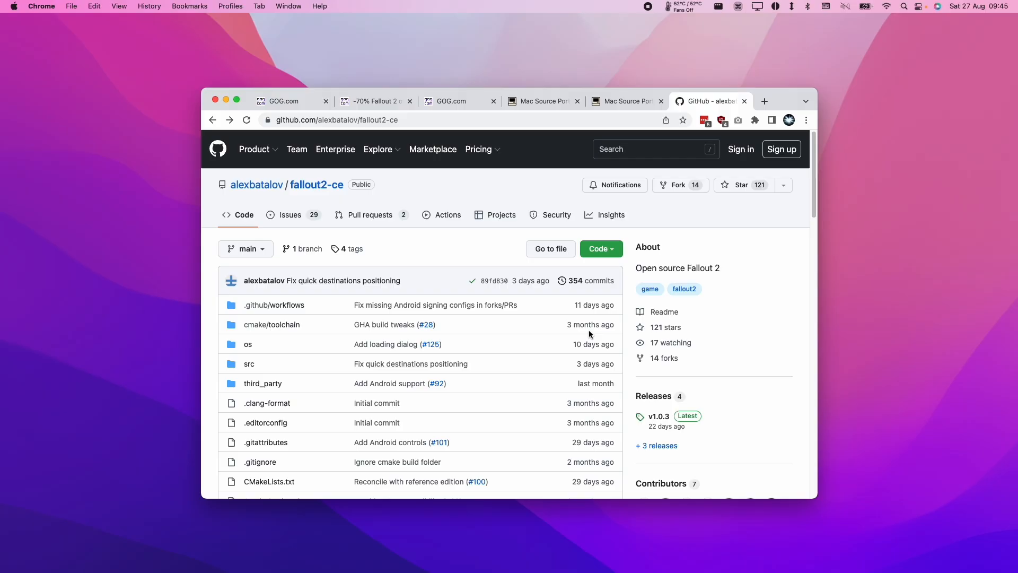
{"action": "mouse_move", "coordinate": [812, 214]}
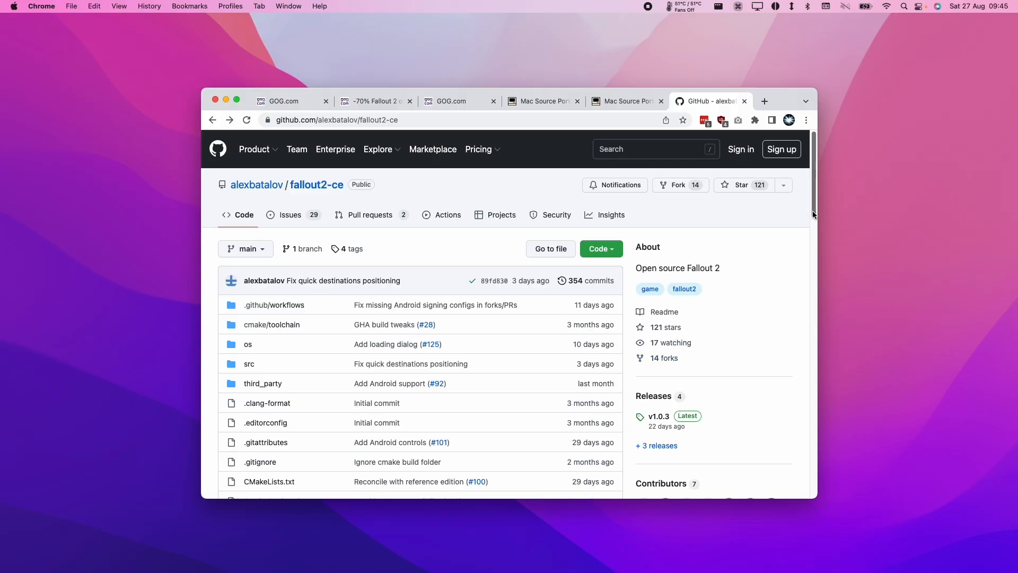
Scroll the fallout2-ce README down to the macOS installation section.
{"action": "scroll", "scroll_direction": "down", "scroll_amount": 3}
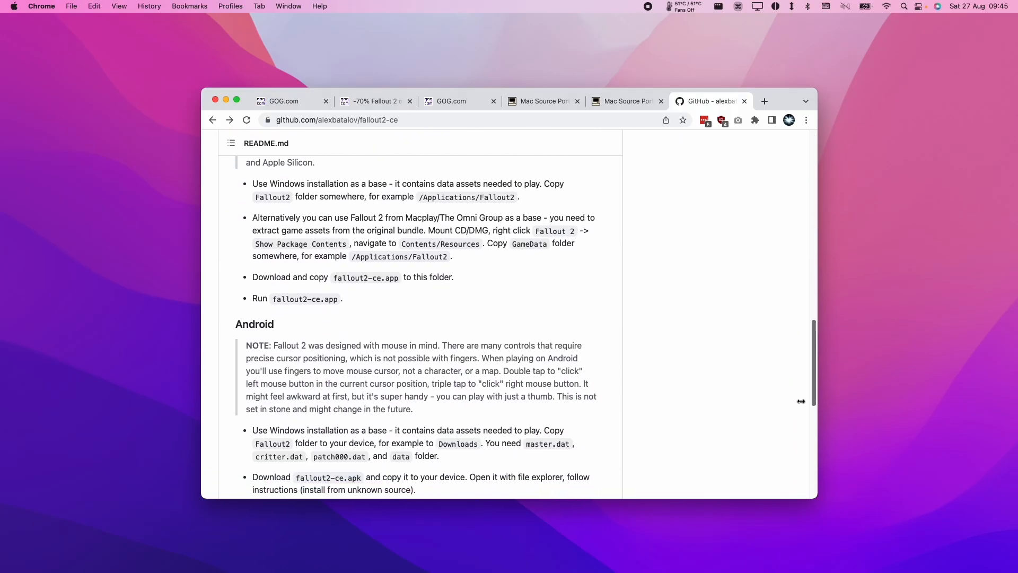
{"action": "scroll", "scroll_direction": "down", "scroll_amount": 3}
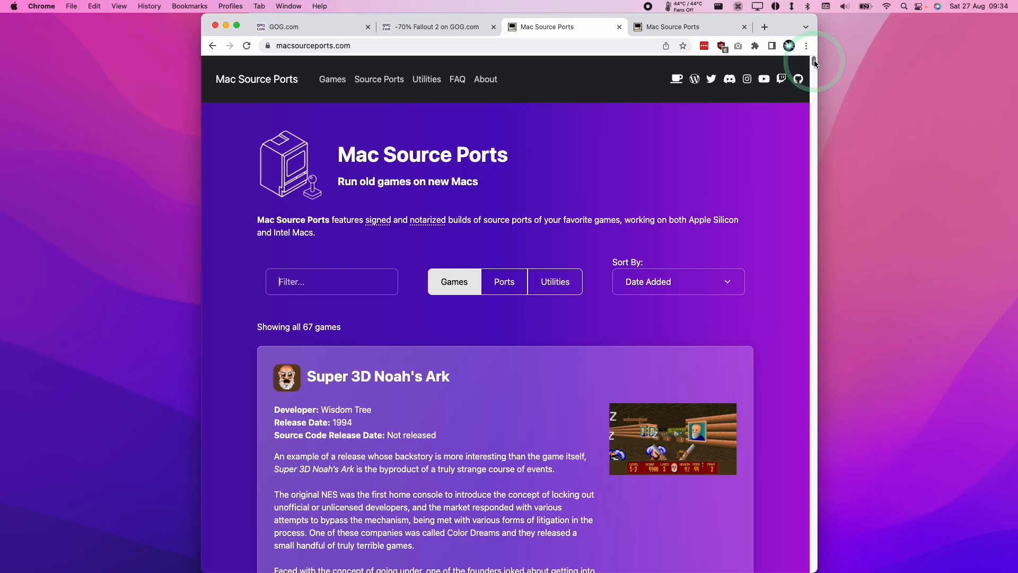
Filter the catalog with 'fallout' and download the Fallout 2 Community Edition macOS build.
{"action": "scroll", "scroll_direction": "down", "scroll_amount": 3}
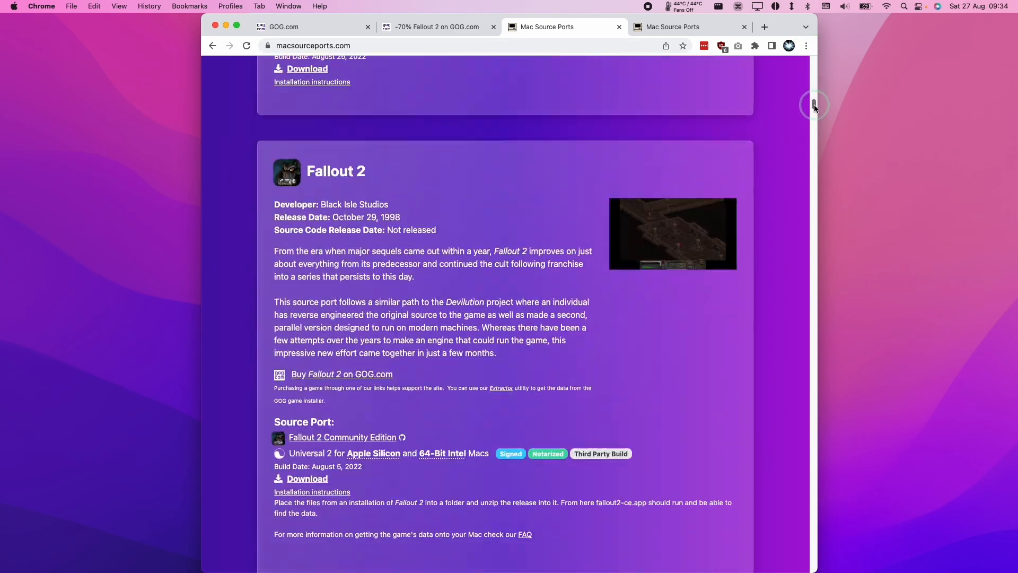
{"action": "scroll", "scroll_direction": "down", "scroll_amount": 3}
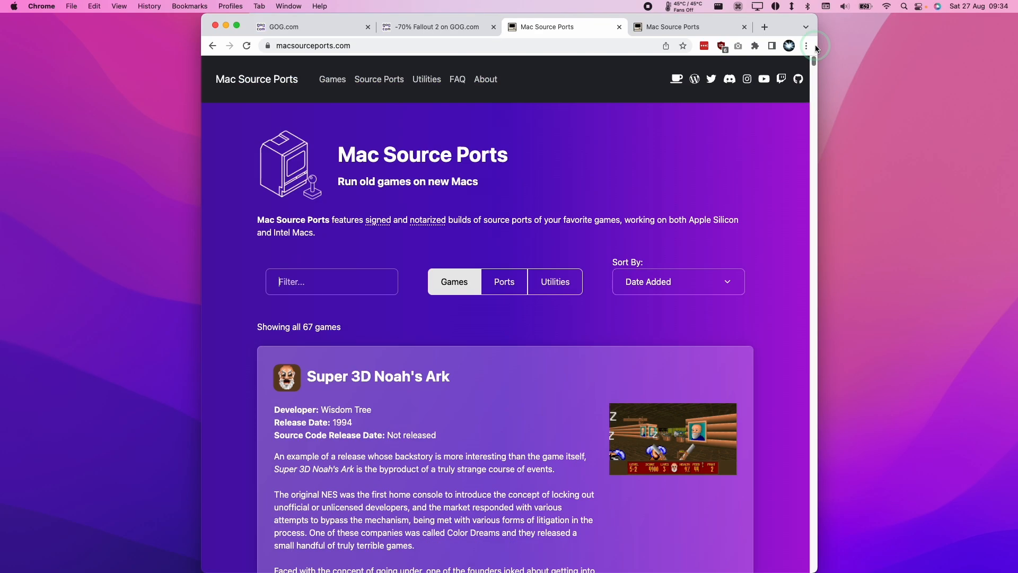
{"action": "type", "text": "fallout"}
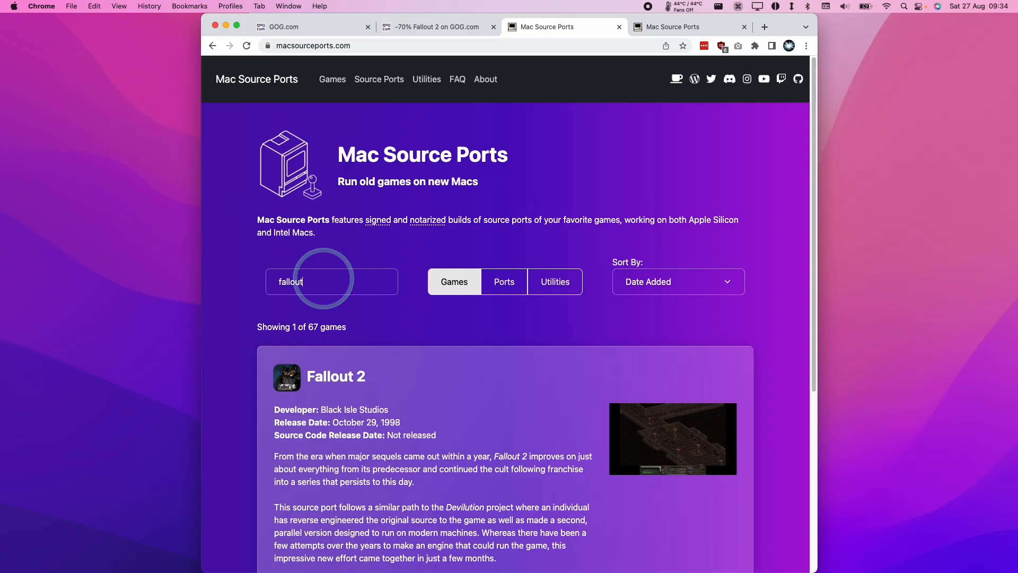
{"action": "scroll", "scroll_direction": "down", "scroll_amount": 3}
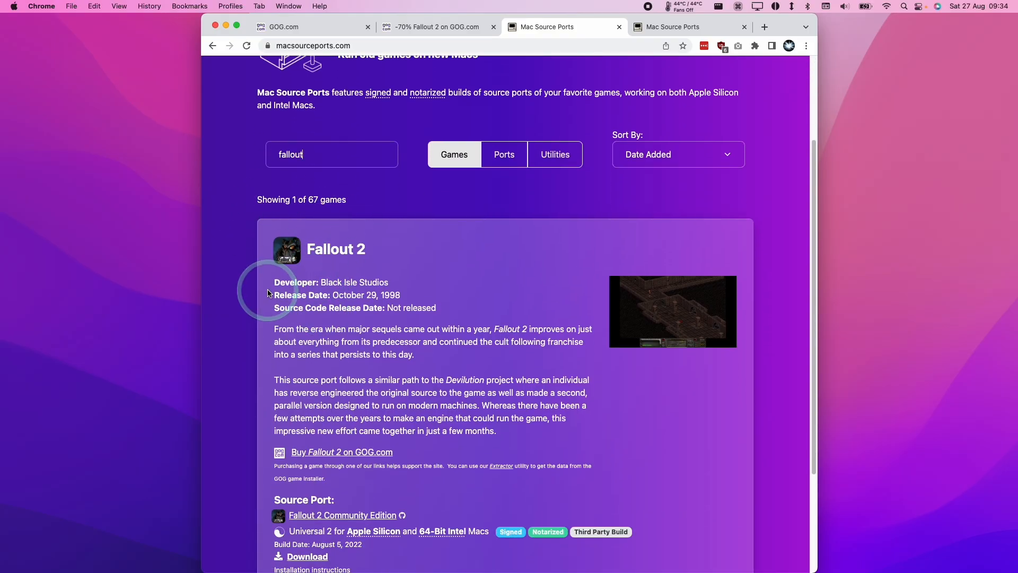
{"action": "scroll", "scroll_direction": "down", "scroll_amount": 3}
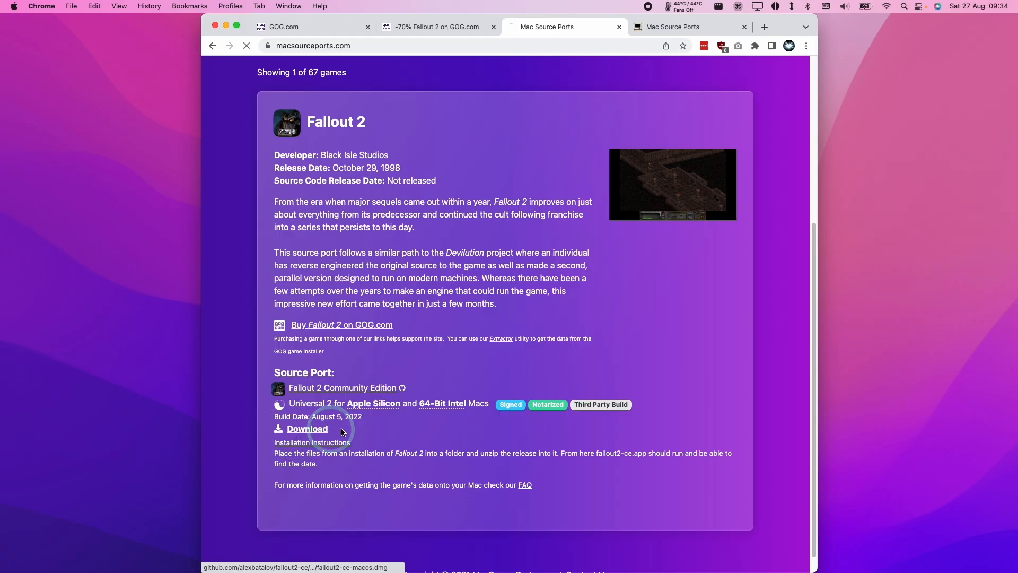
{"action": "left_click", "coordinate": [306, 429]}
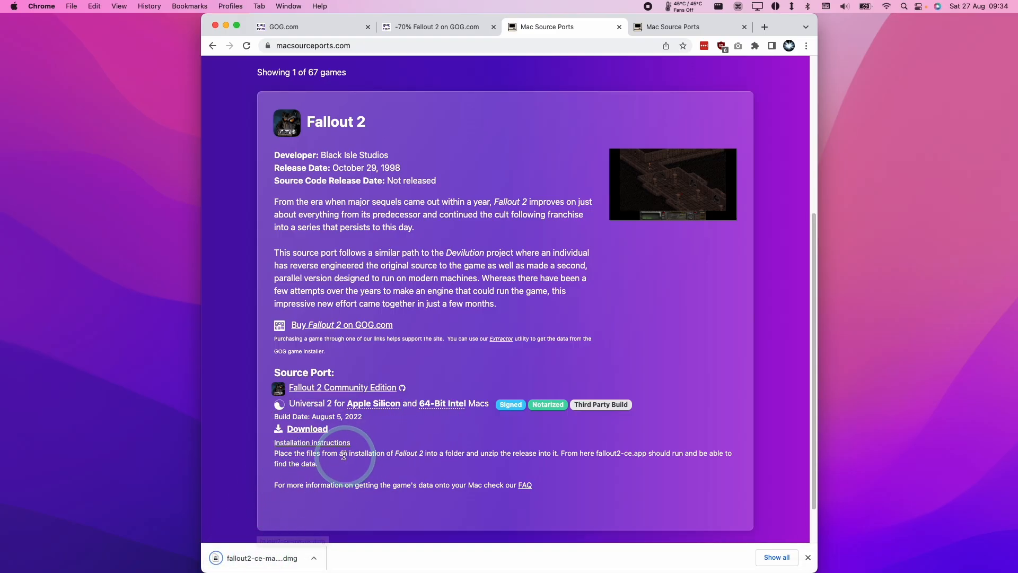
{"action": "mouse_move", "coordinate": [463, 346]}
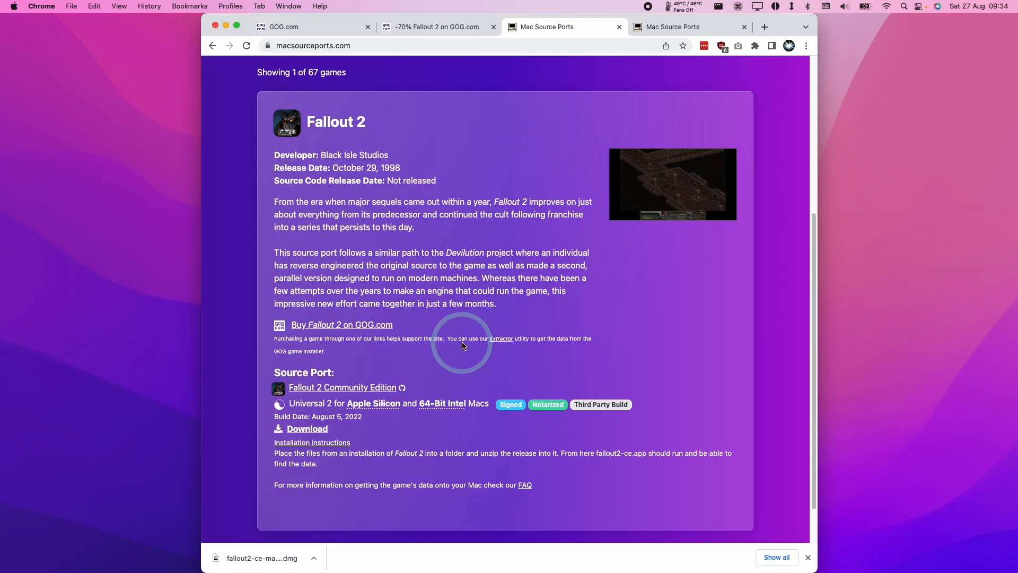
{"action": "mouse_move", "coordinate": [455, 319]}
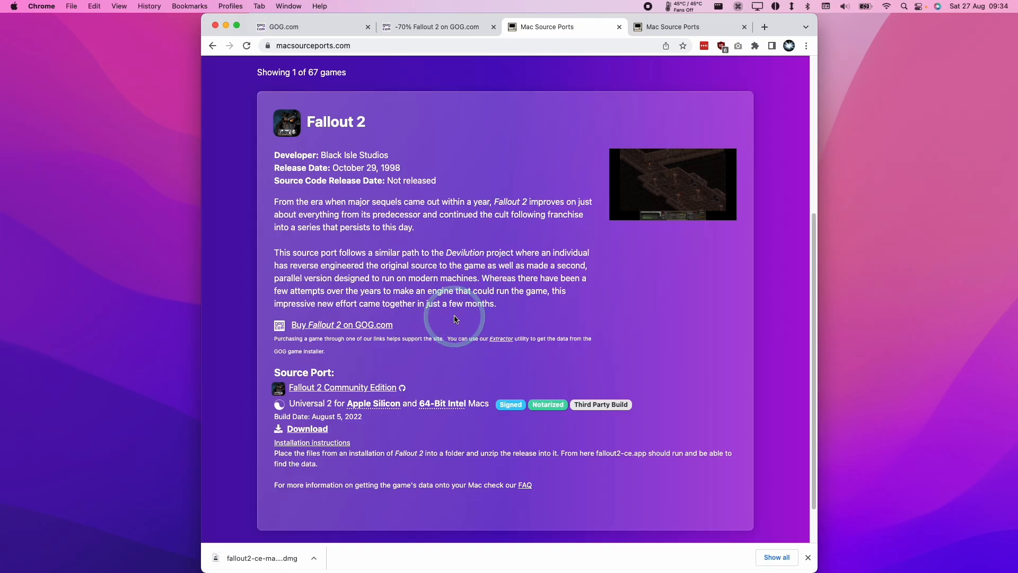
{"action": "mouse_move", "coordinate": [444, 405]}
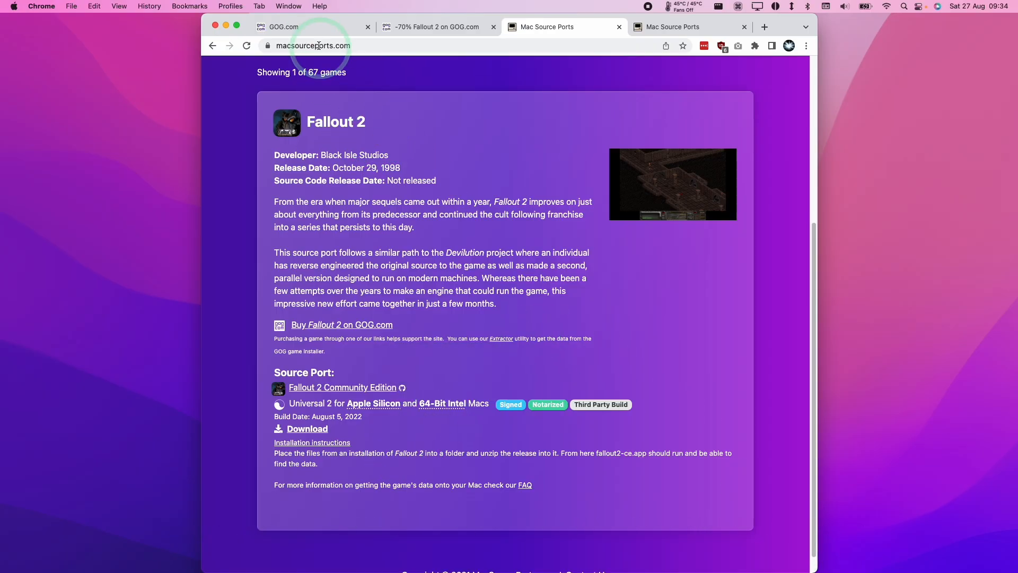
Switch to GOG.com and bring up the Fallout 2 store page discounted 70% to £2.39.
{"action": "left_click", "coordinate": [285, 26]}
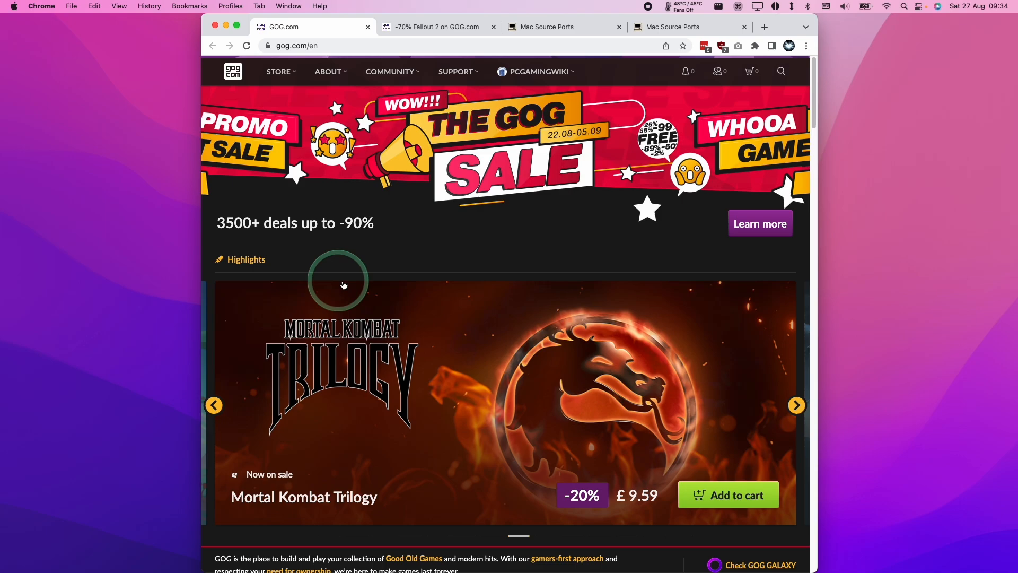
{"action": "left_click", "coordinate": [797, 405]}
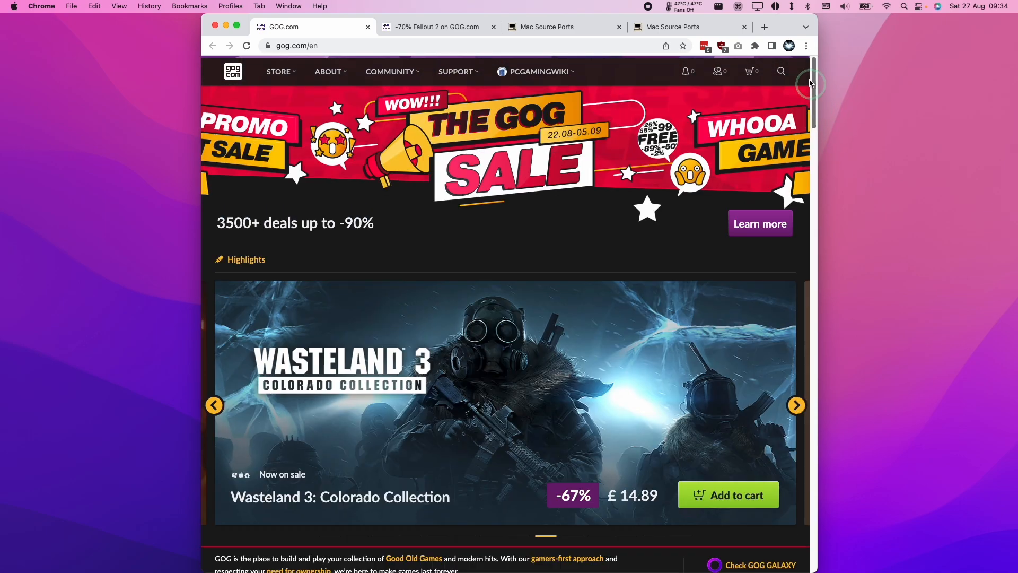
{"action": "left_click", "coordinate": [437, 26]}
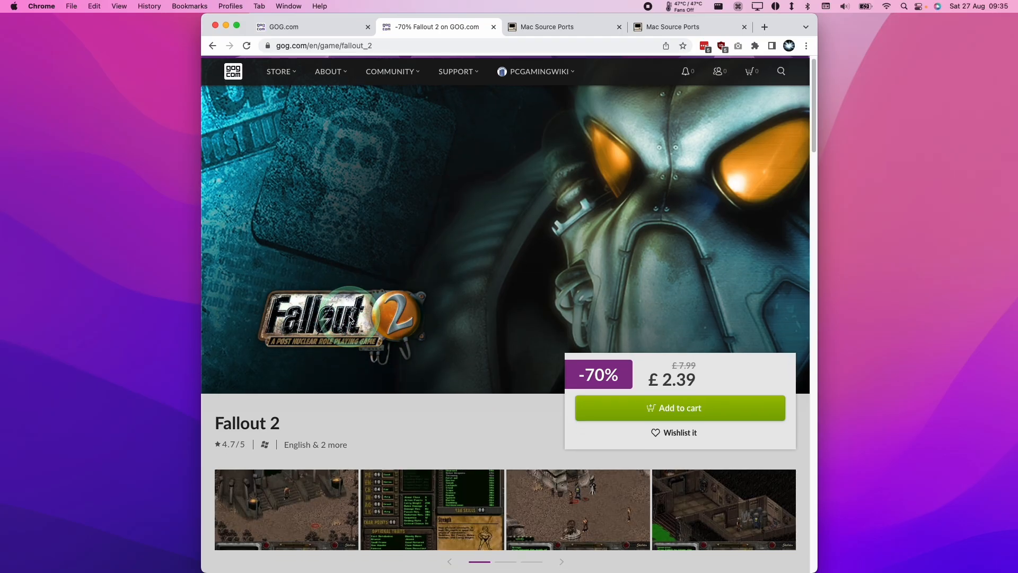
{"action": "scroll", "scroll_direction": "down", "scroll_amount": 3}
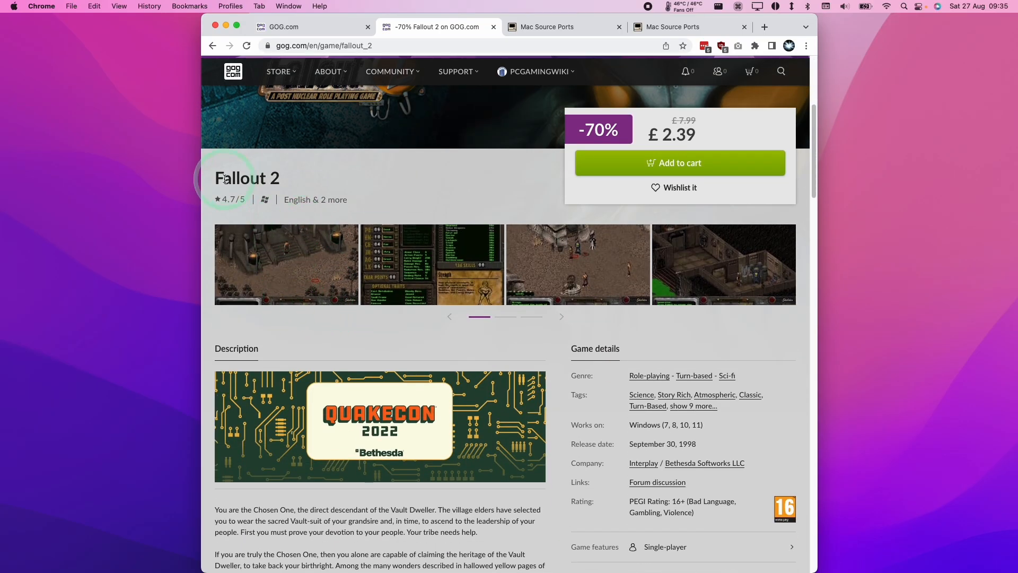
{"action": "mouse_move", "coordinate": [303, 186]}
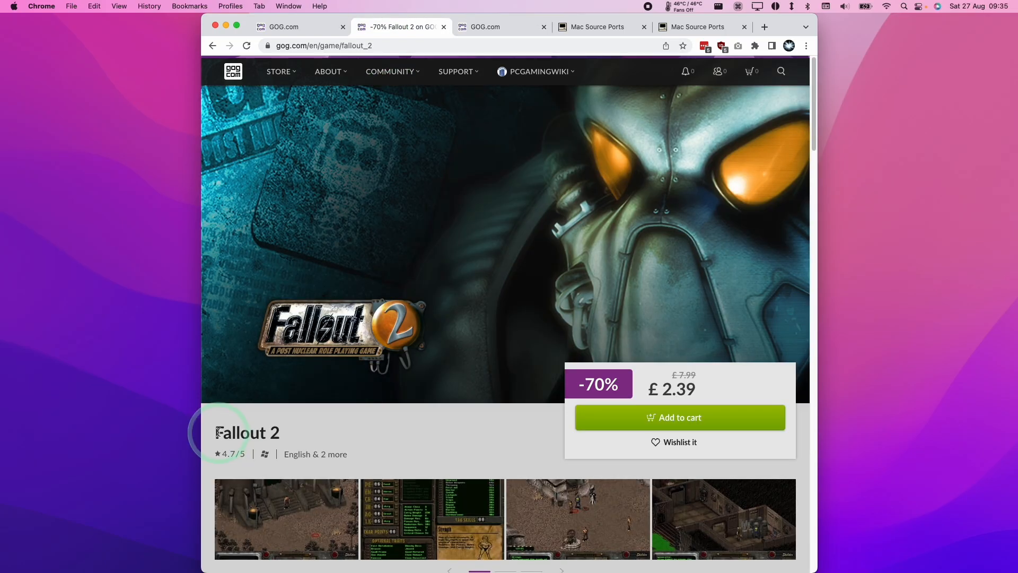
{"action": "mouse_move", "coordinate": [265, 454]}
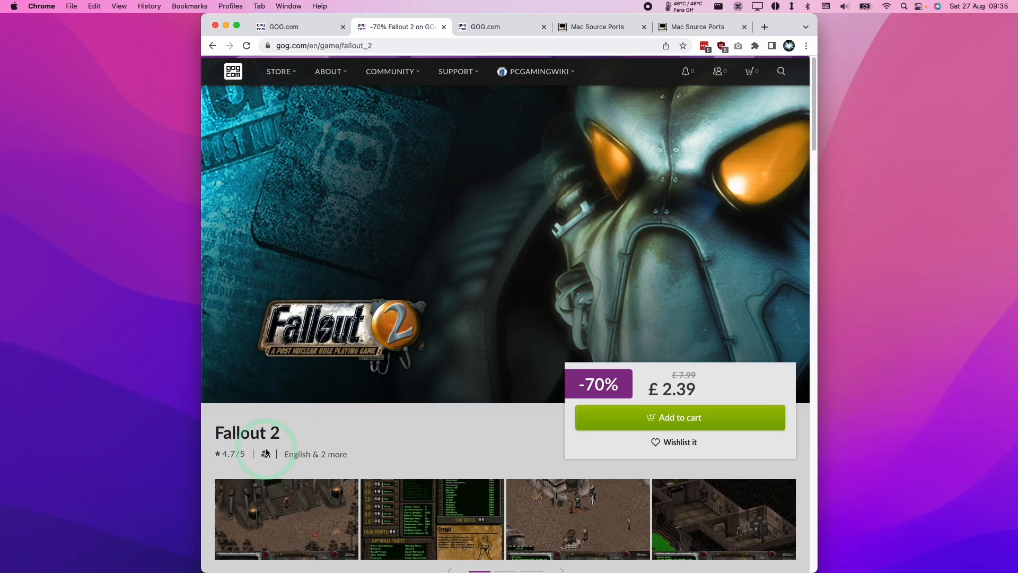
{"action": "mouse_move", "coordinate": [295, 460]}
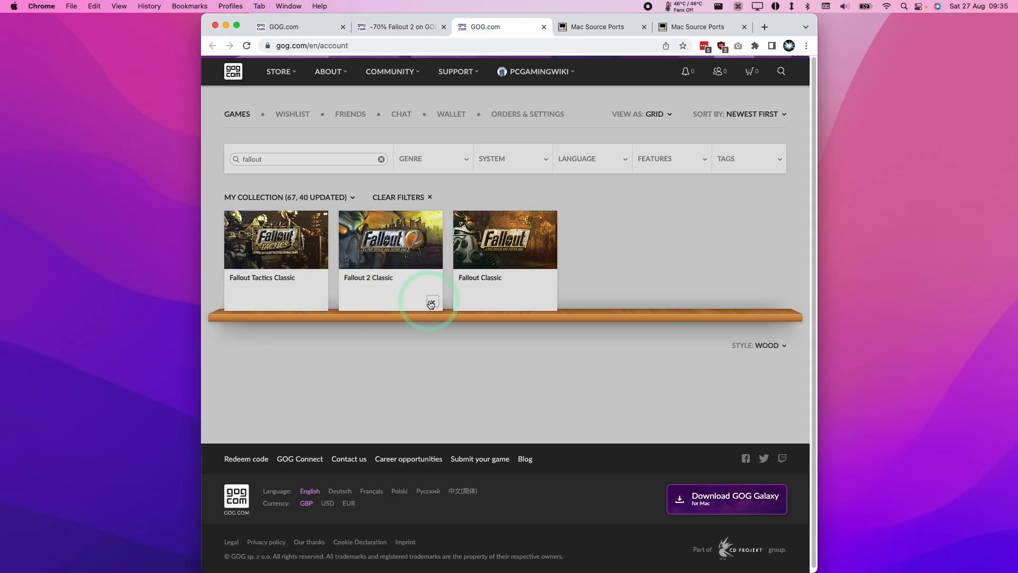
Download the Windows offline installer for Fallout 2 Classic, then return to Mac Source Ports.
{"action": "left_click", "coordinate": [431, 302]}
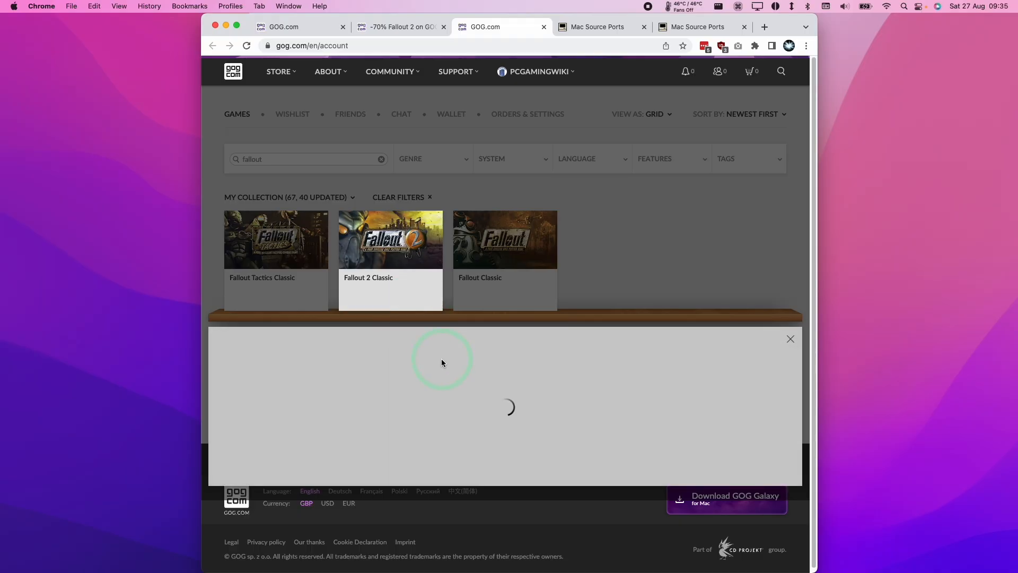
{"action": "left_click", "coordinate": [390, 240]}
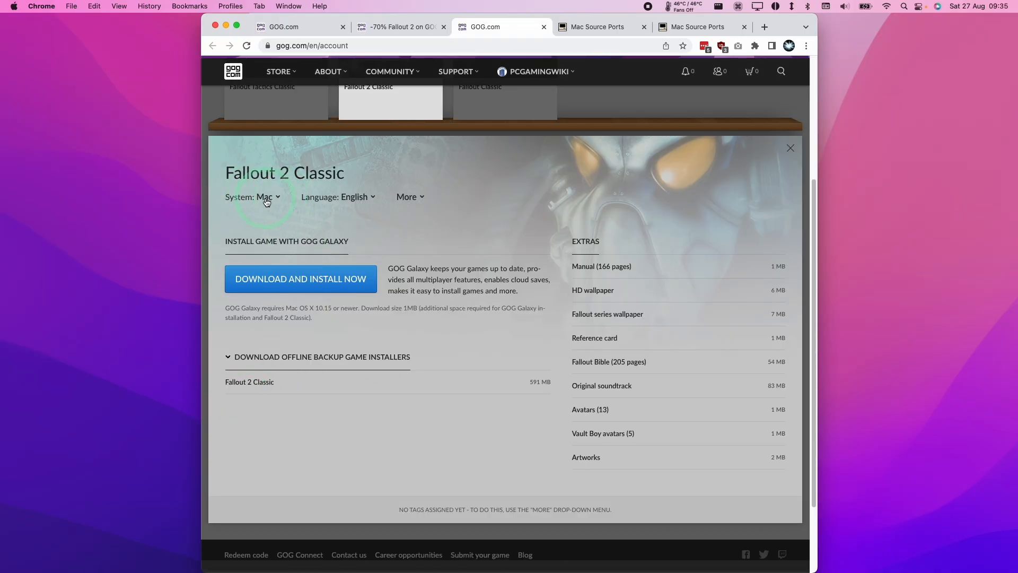
{"action": "mouse_move", "coordinate": [273, 203]}
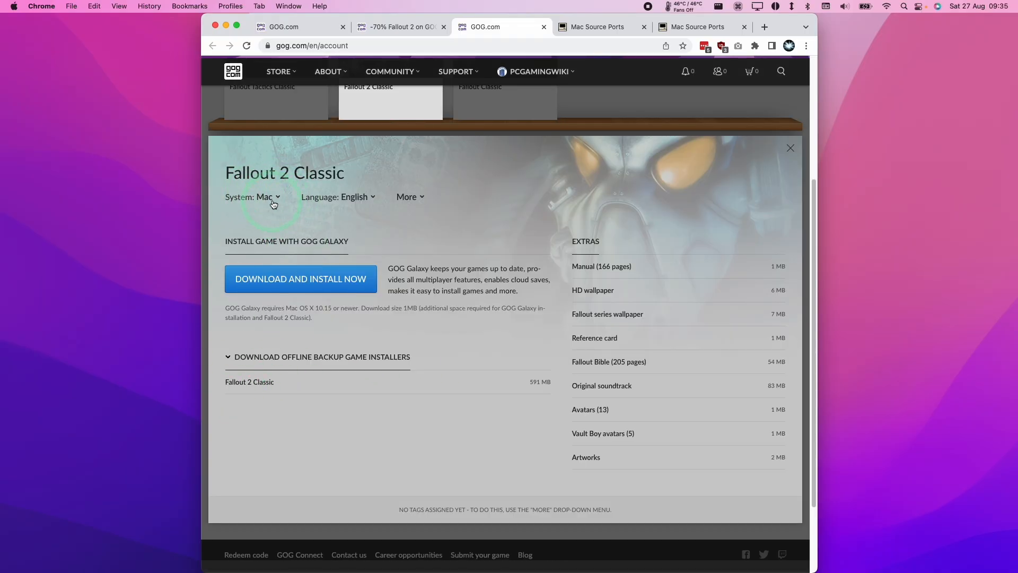
{"action": "left_click", "coordinate": [265, 198]}
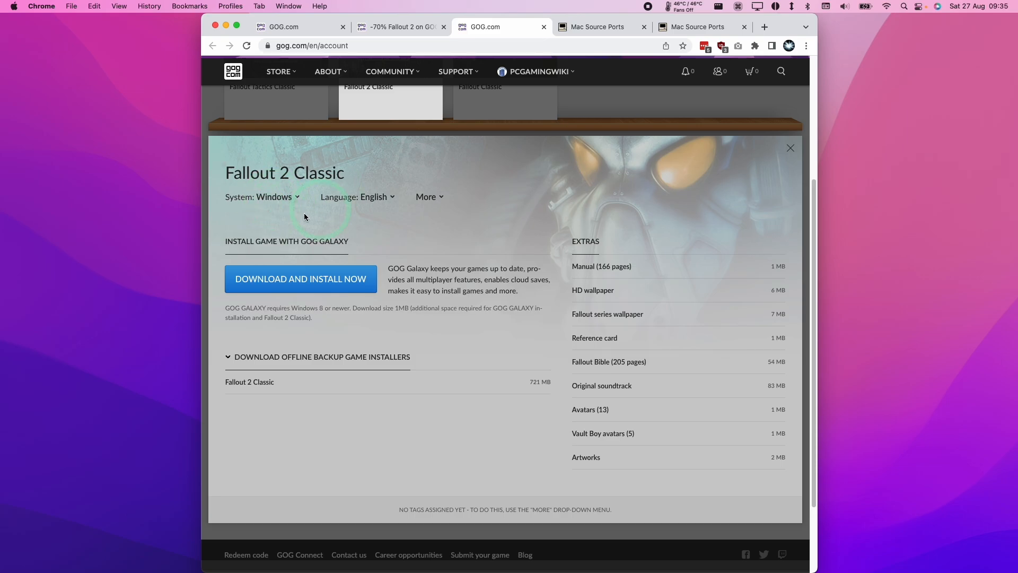
{"action": "mouse_move", "coordinate": [336, 220]}
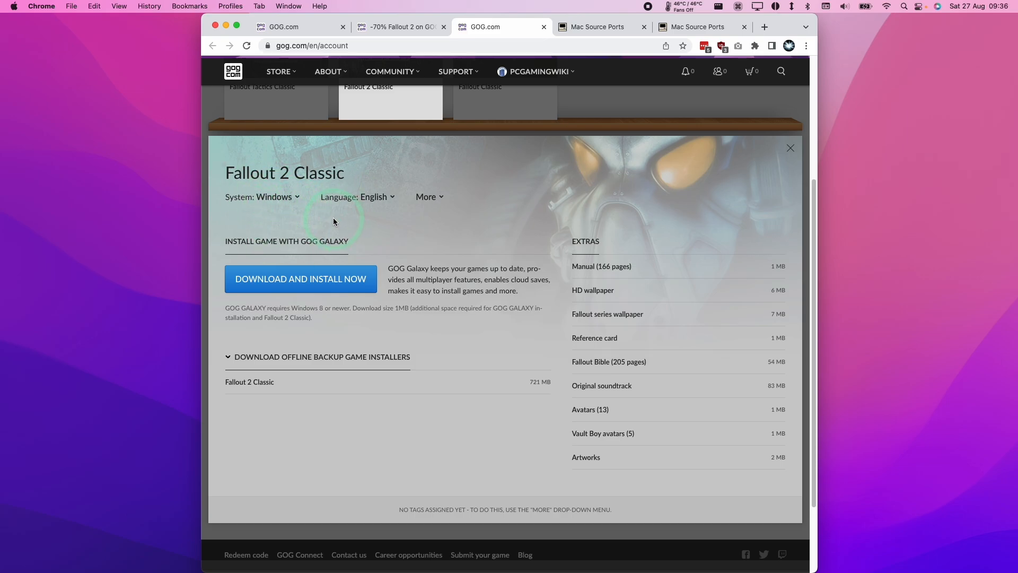
{"action": "mouse_move", "coordinate": [282, 242]}
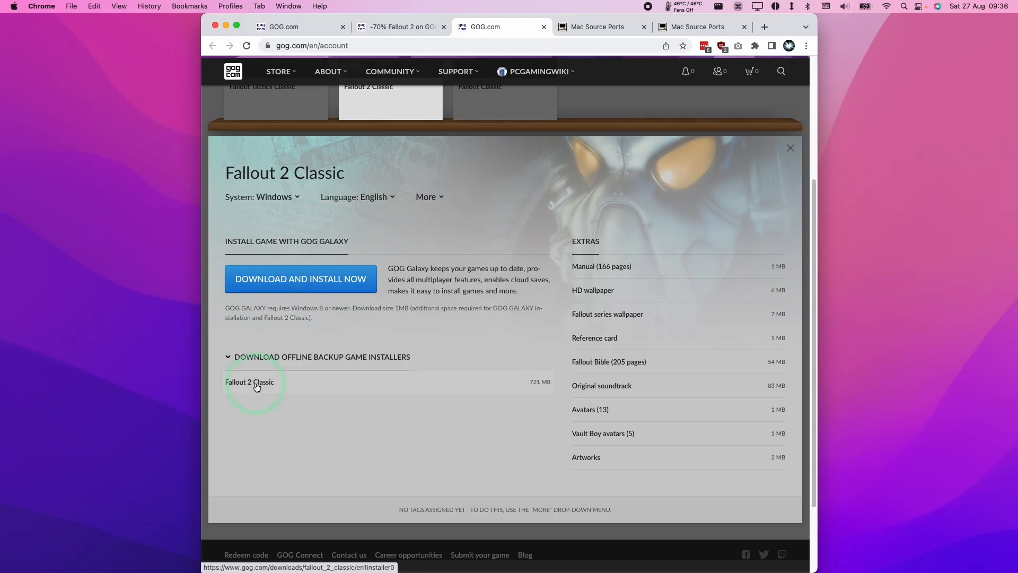
{"action": "left_click", "coordinate": [249, 382]}
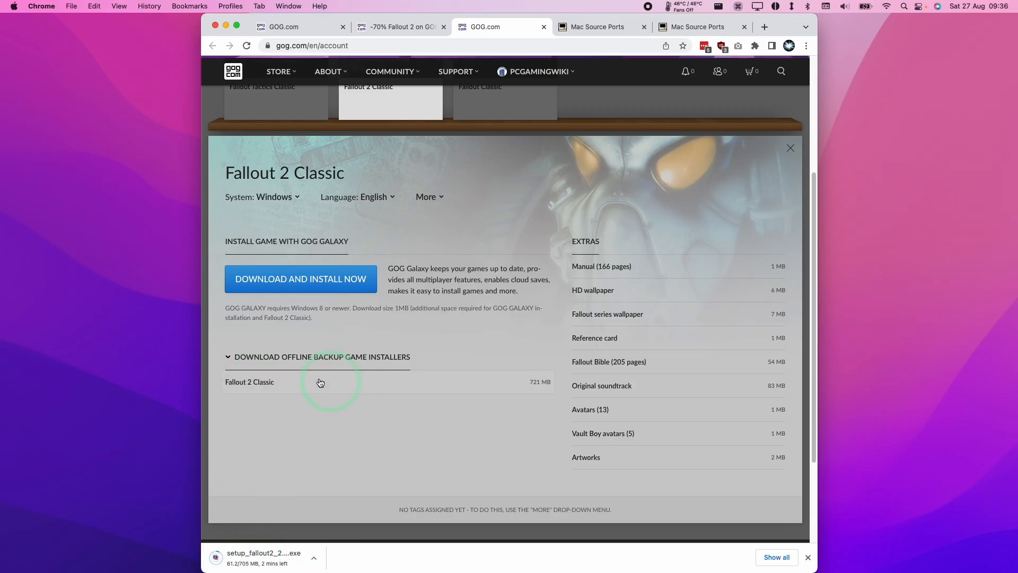
{"action": "left_click", "coordinate": [697, 27]}
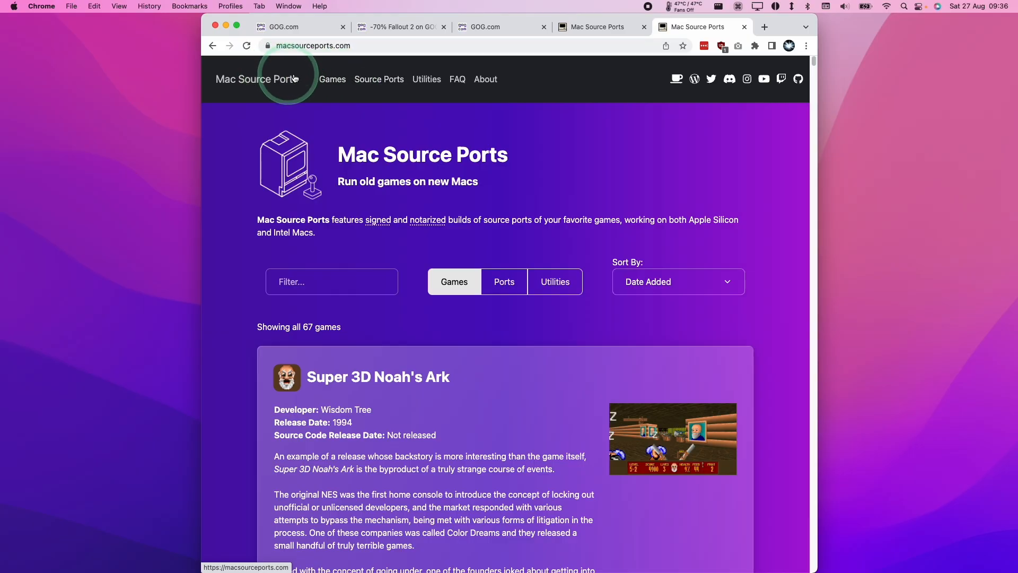
Get the Extractor utility from the Utilities page and bring its window into focus.
{"action": "left_click", "coordinate": [426, 79]}
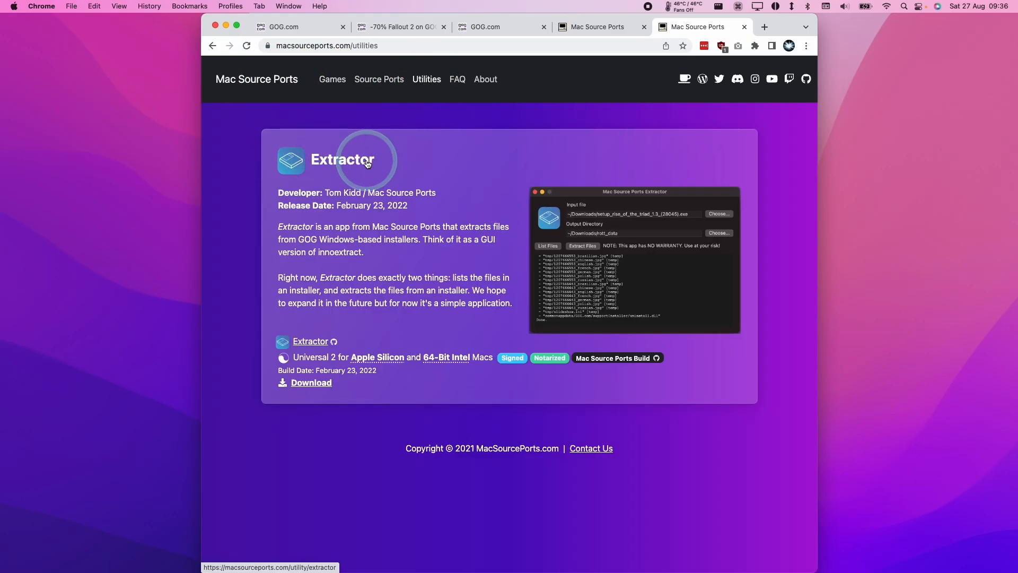
{"action": "mouse_move", "coordinate": [335, 261]}
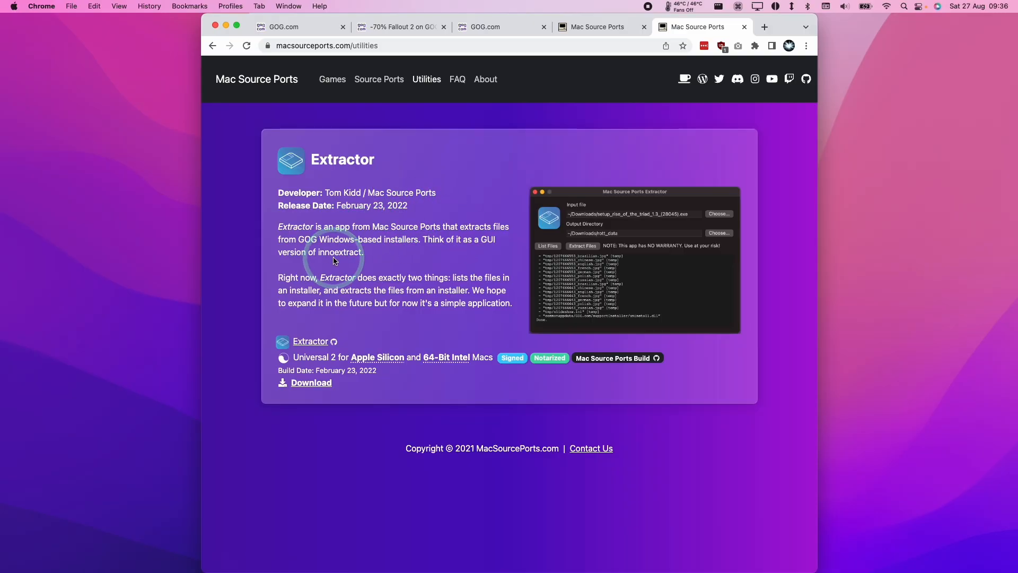
{"action": "mouse_move", "coordinate": [309, 225]}
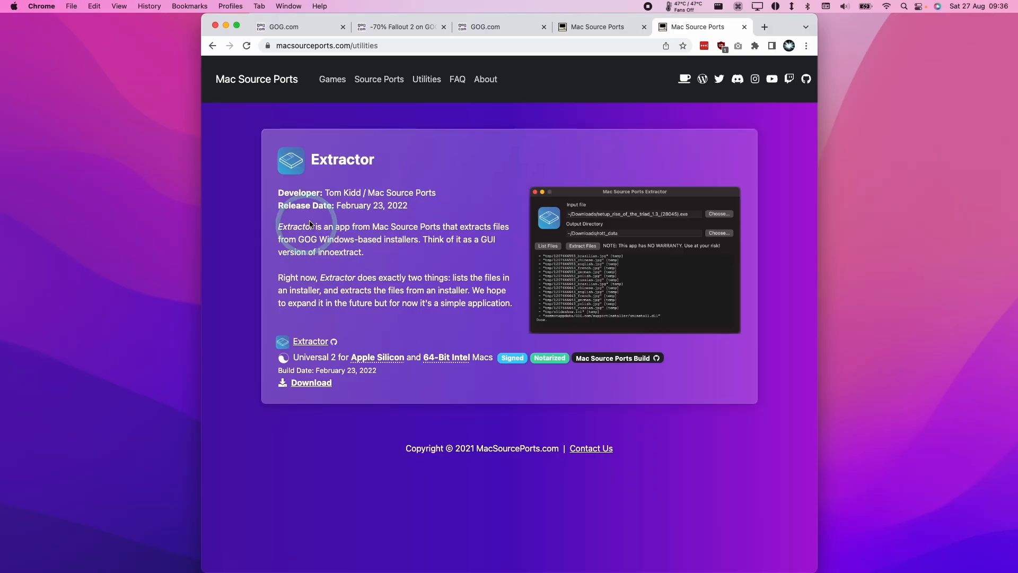
{"action": "mouse_move", "coordinate": [311, 345]}
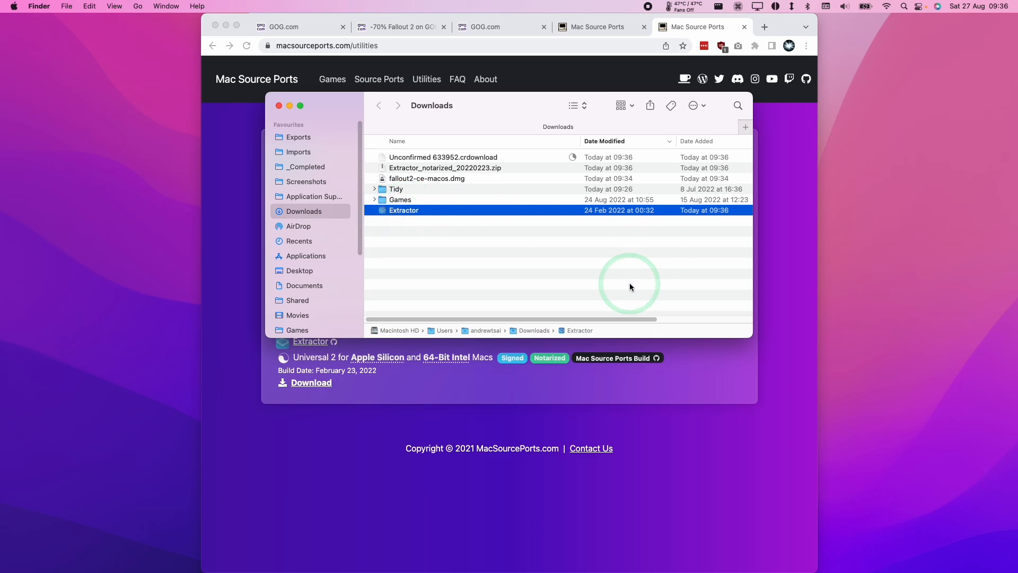
{"action": "mouse_move", "coordinate": [544, 251]}
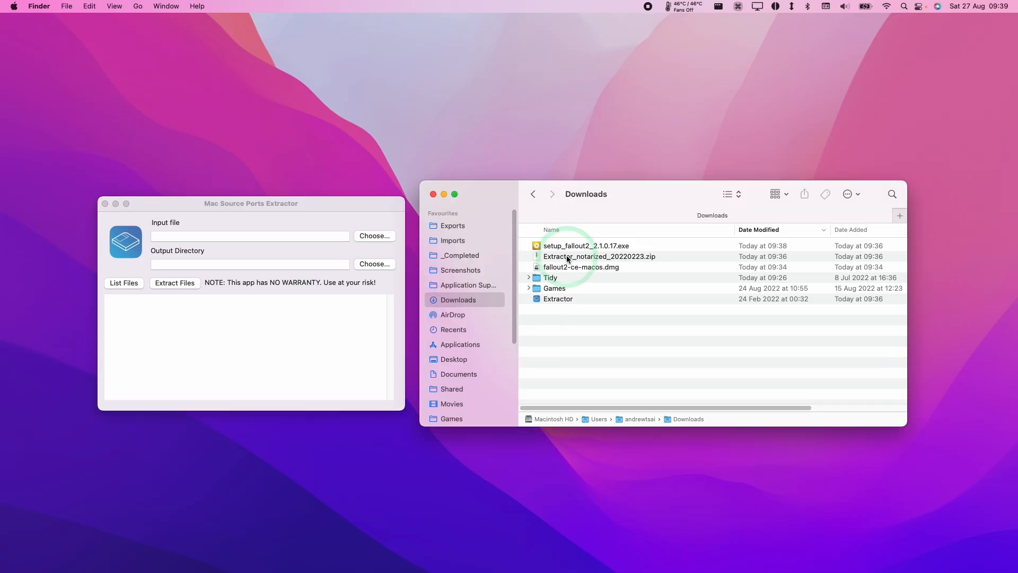
{"action": "left_click", "coordinate": [250, 235]}
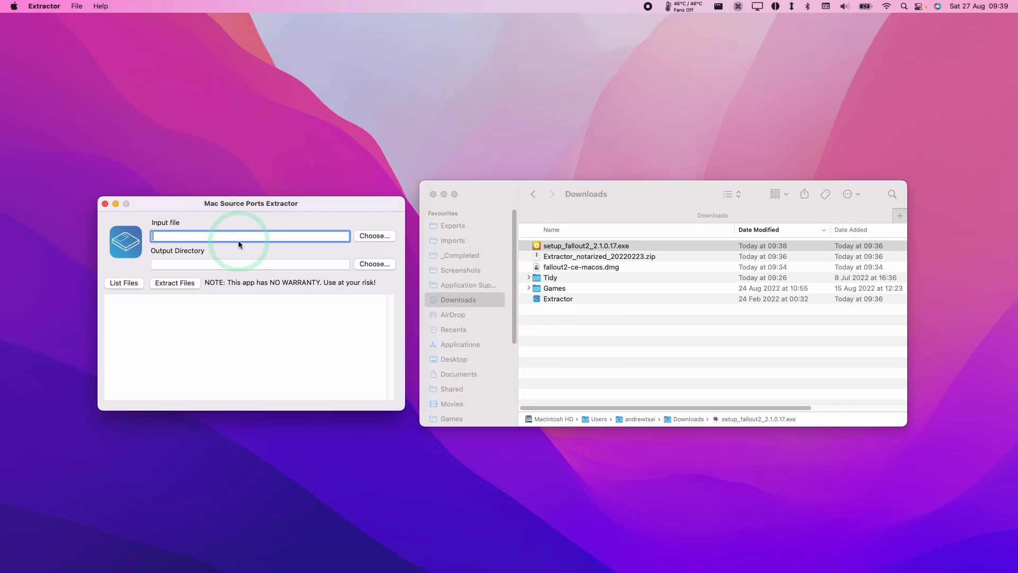
Set setup_fallout2_2.1.0.17.exe from Downloads as the Extractor input file.
{"action": "left_click", "coordinate": [374, 235]}
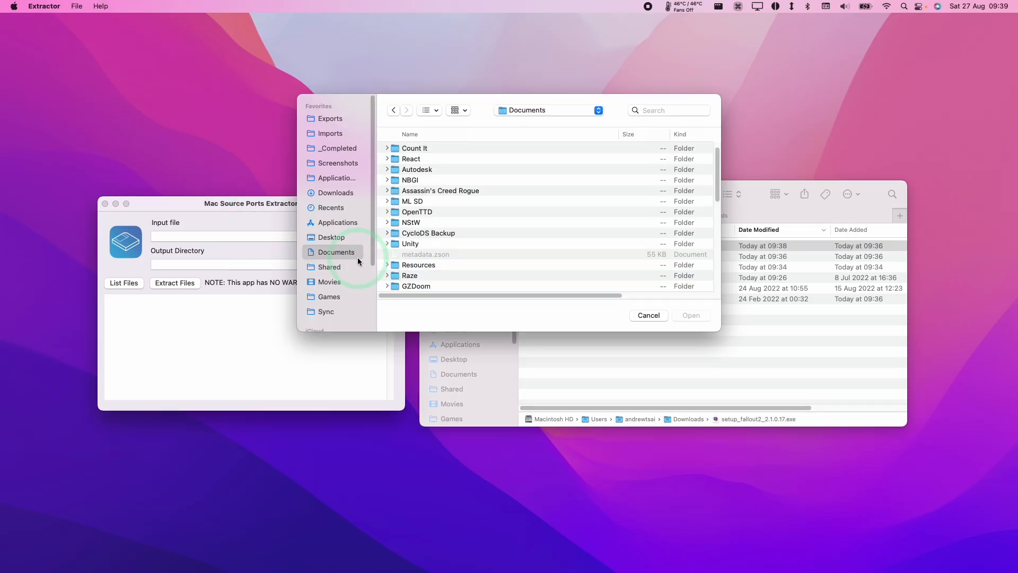
{"action": "left_click", "coordinate": [335, 191]}
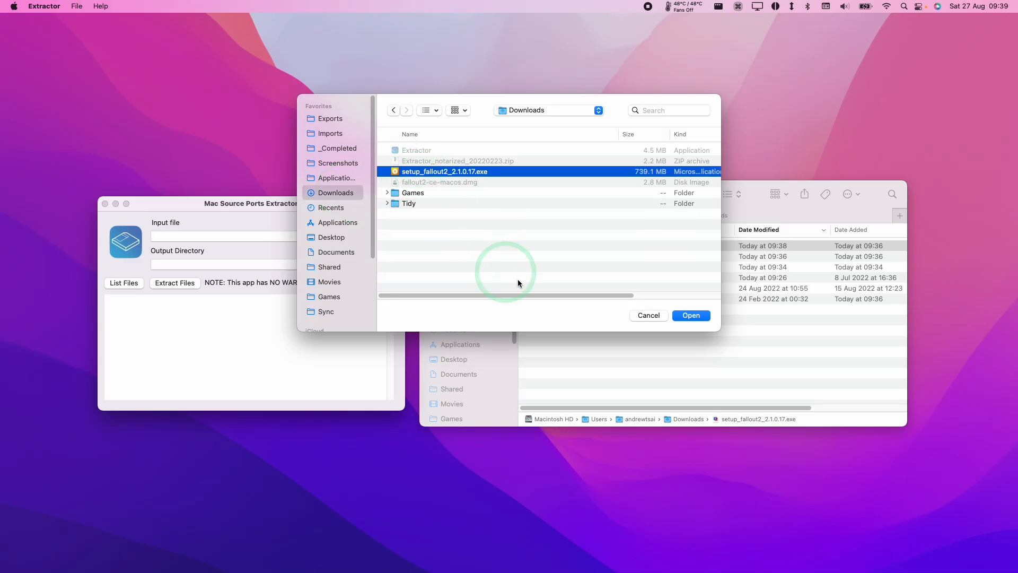
{"action": "left_click", "coordinate": [691, 315]}
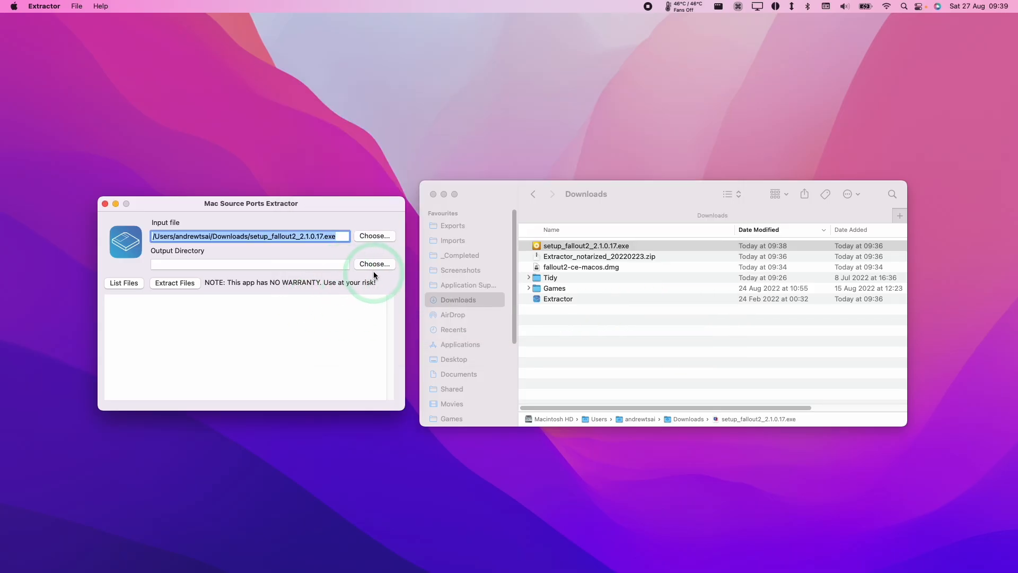
Make a new 'Fallout 2' folder in Downloads the output directory and extract into it.
{"action": "left_click", "coordinate": [374, 263]}
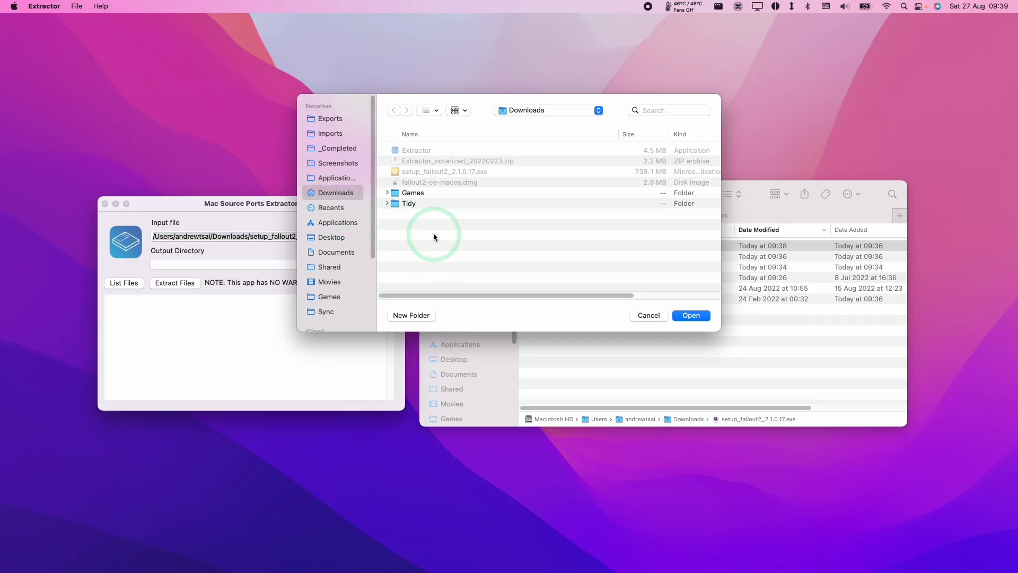
{"action": "left_click", "coordinate": [412, 315]}
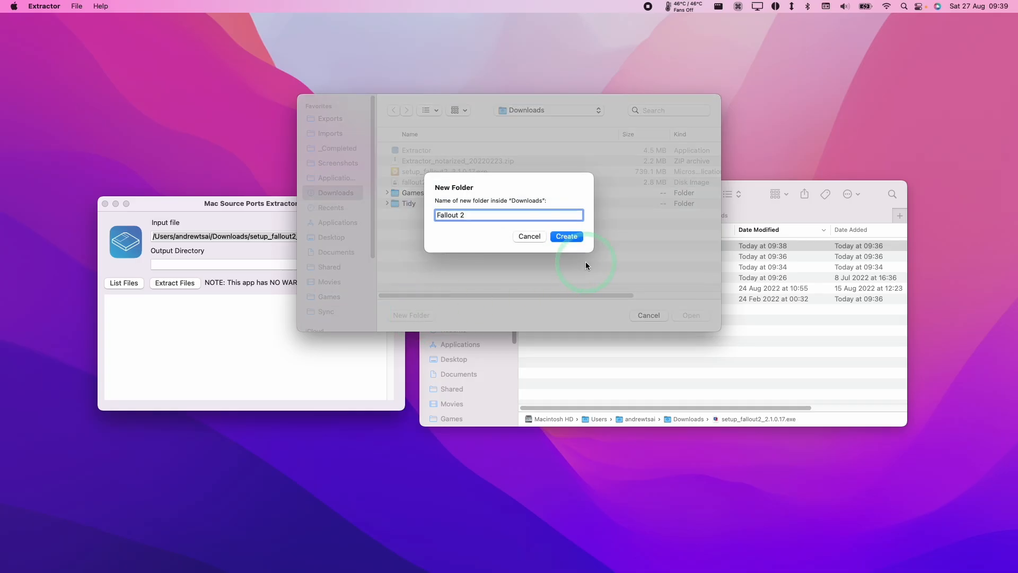
{"action": "left_click", "coordinate": [566, 235]}
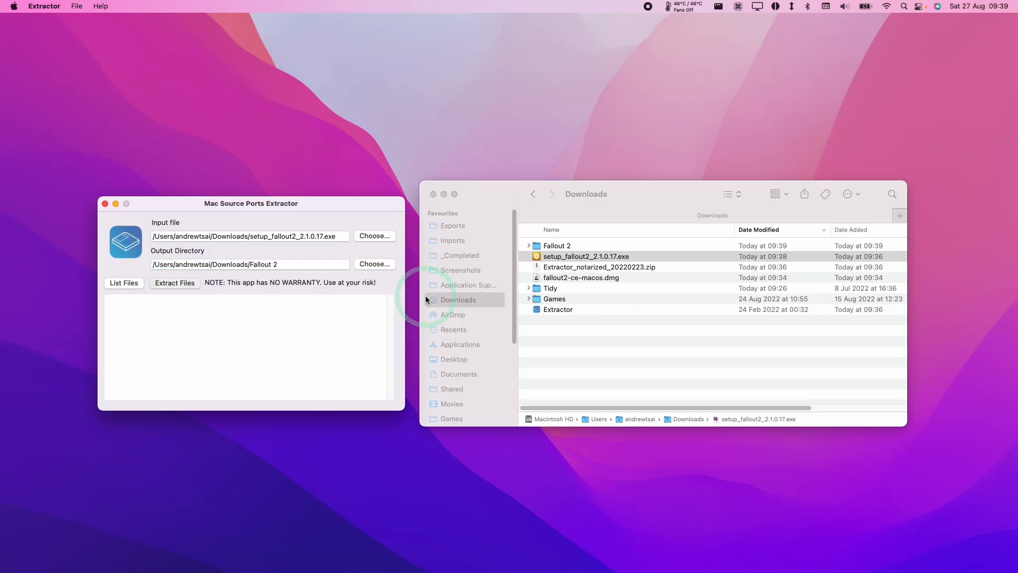
{"action": "left_click", "coordinate": [174, 282]}
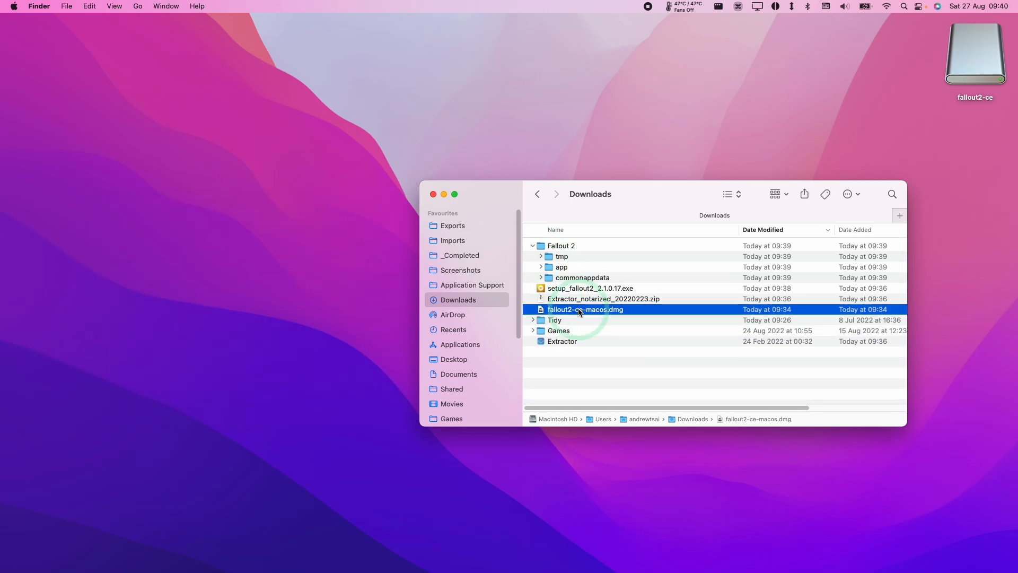
Copy fallout2-ce from the disk image into Downloads/Fallout 2/app.
{"action": "double_click", "coordinate": [585, 310]}
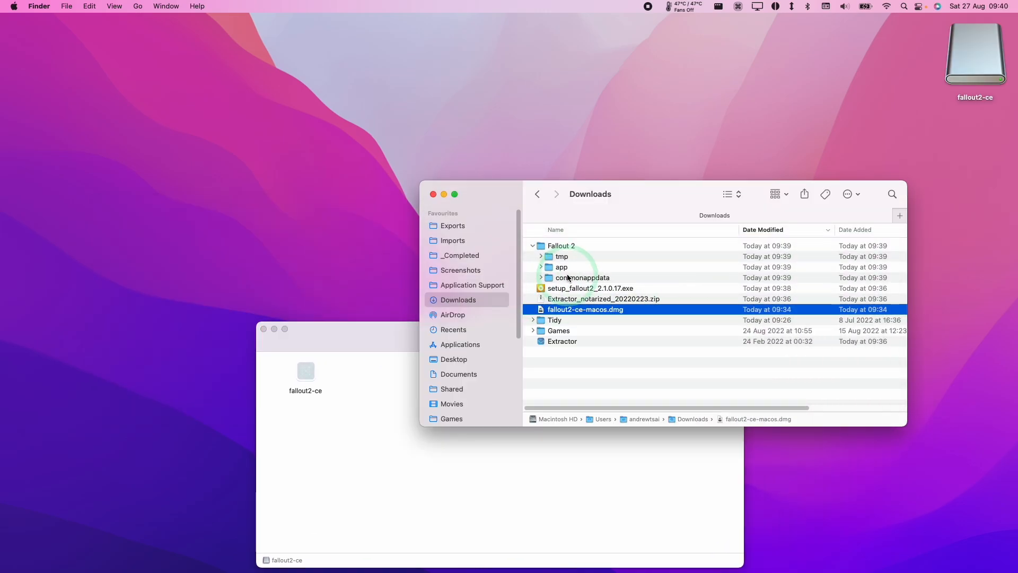
{"action": "double_click", "coordinate": [562, 267]}
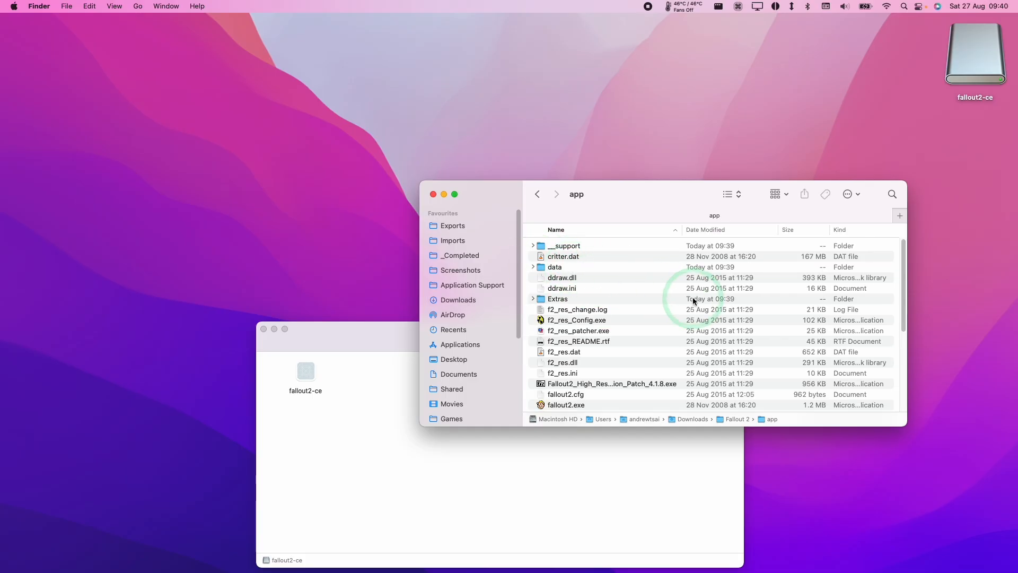
{"action": "left_click", "coordinate": [566, 272]}
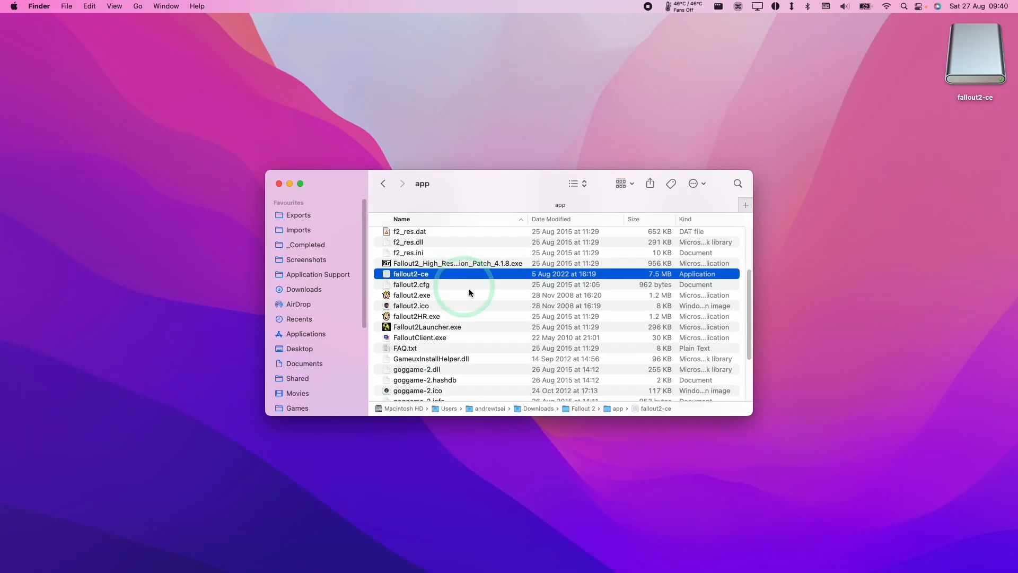
{"action": "mouse_move", "coordinate": [549, 299]}
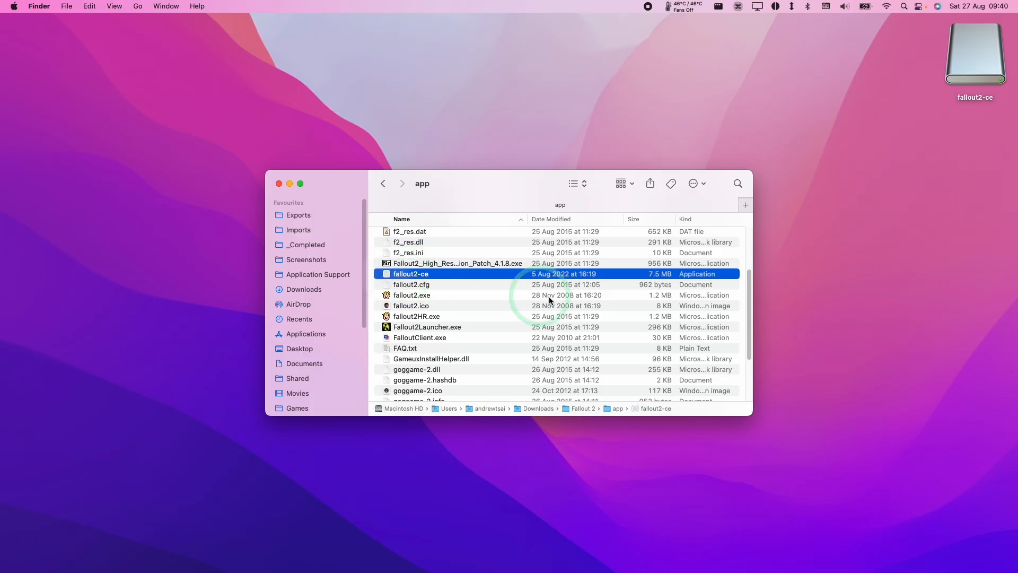
Launch fallout2-ce, confirming the open prompt and allowing Downloads access.
{"action": "double_click", "coordinate": [410, 274]}
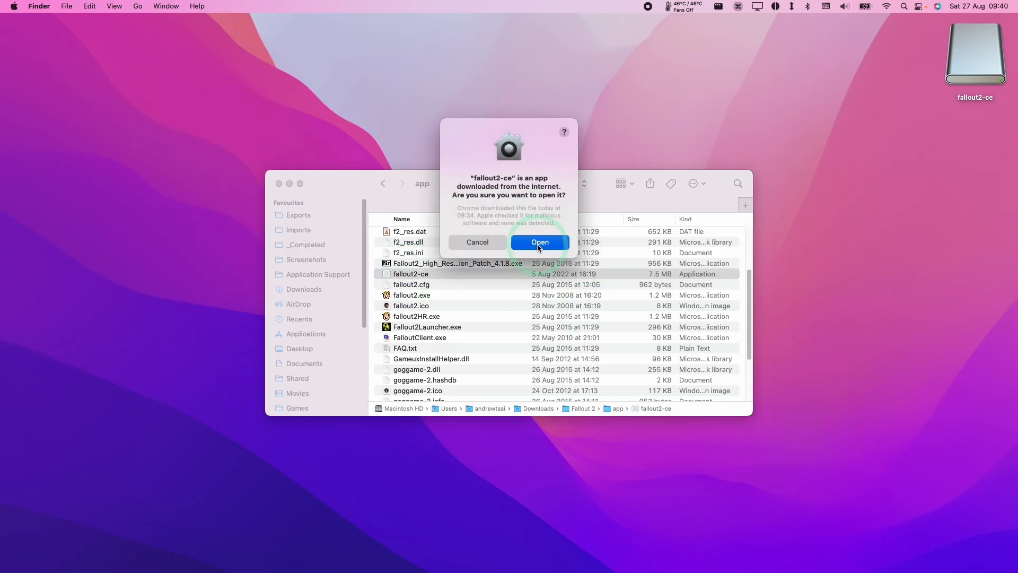
{"action": "left_click", "coordinate": [540, 242]}
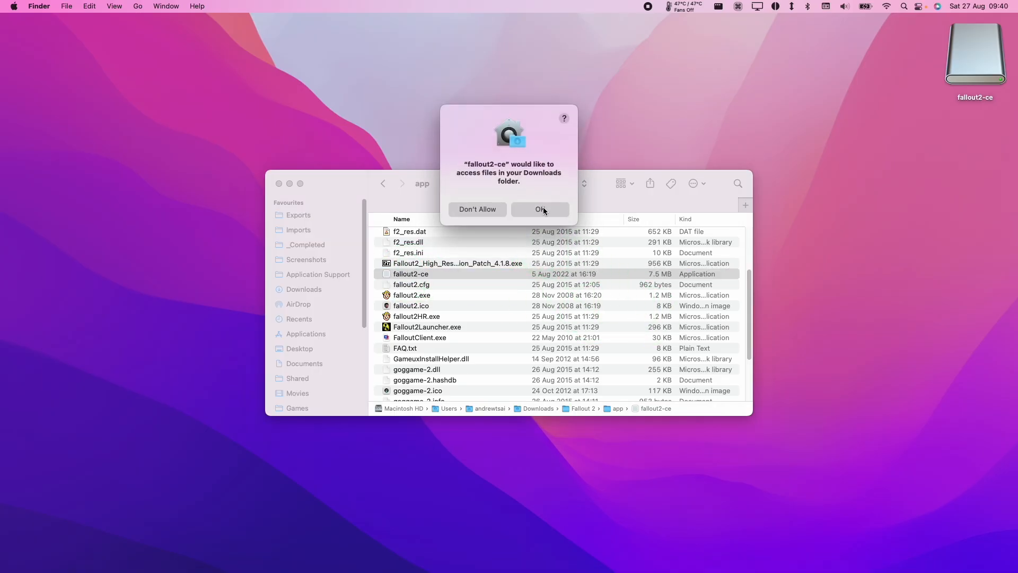
{"action": "left_click", "coordinate": [539, 209]}
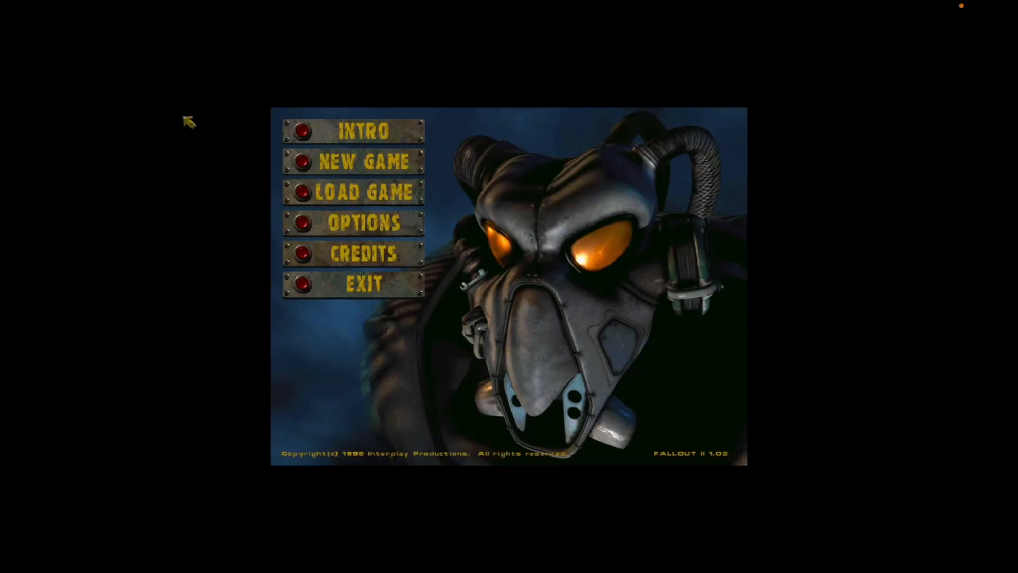
Use the Fallout 2 main menu and exit the game back to Finder.
{"action": "left_click", "coordinate": [358, 192]}
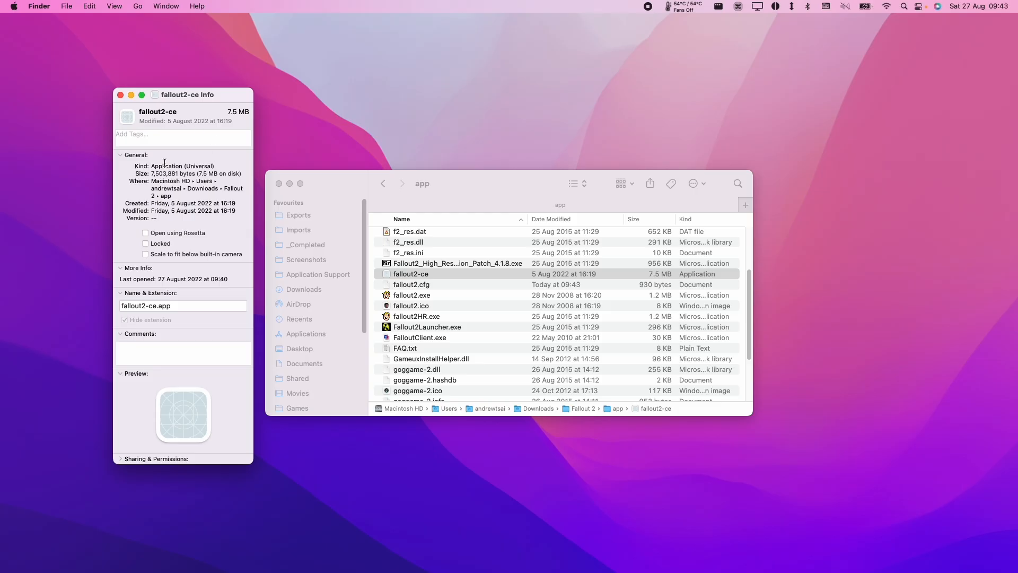
{"action": "mouse_move", "coordinate": [433, 263]}
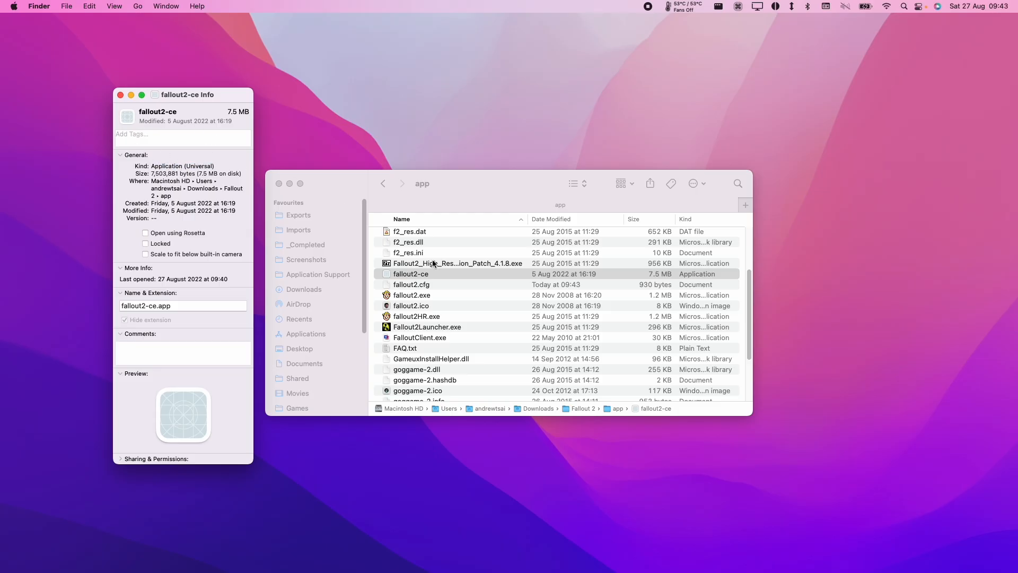
{"action": "left_click", "coordinate": [411, 274]}
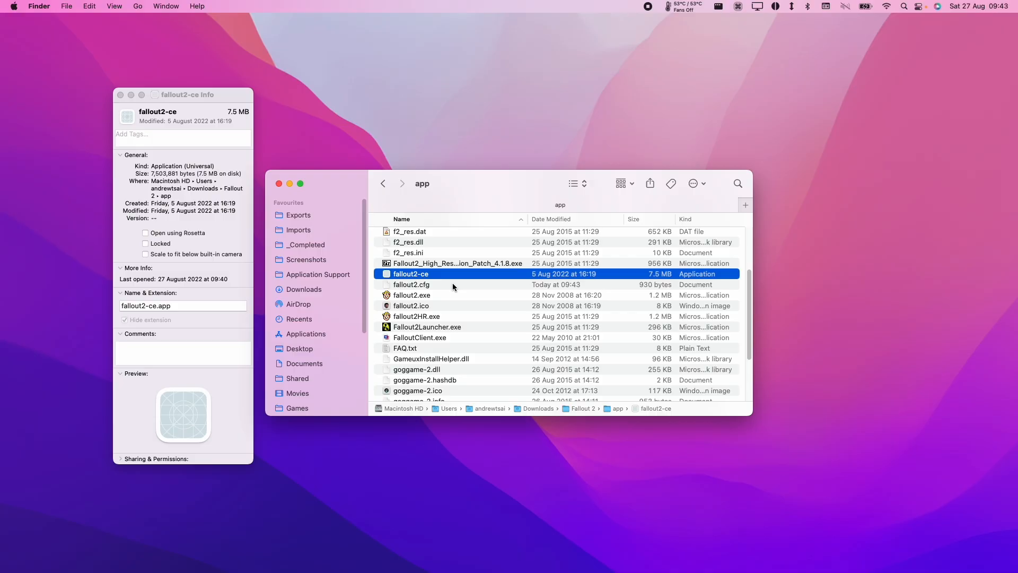
{"action": "left_click", "coordinate": [412, 284]}
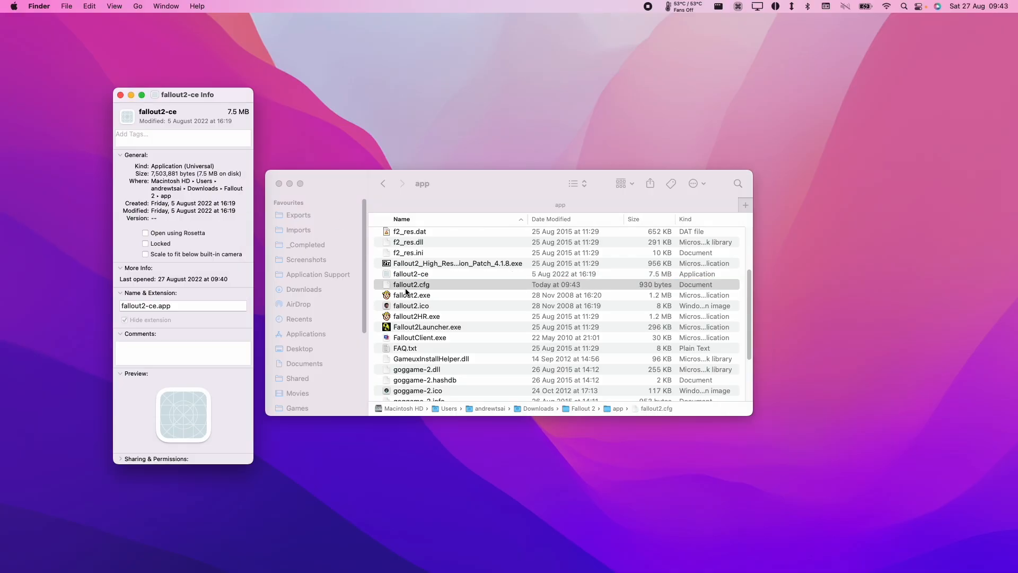
{"action": "left_click", "coordinate": [417, 316]}
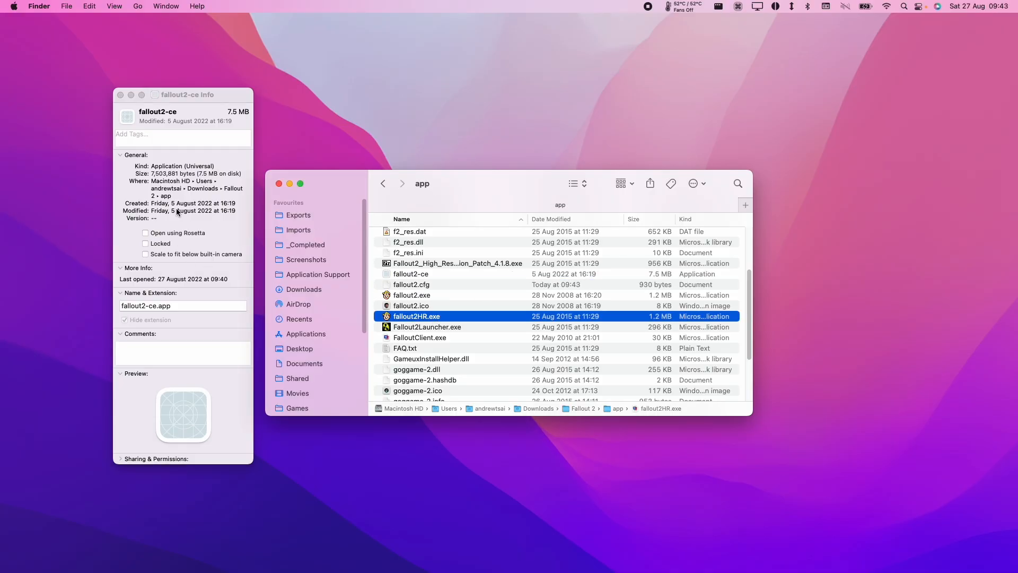